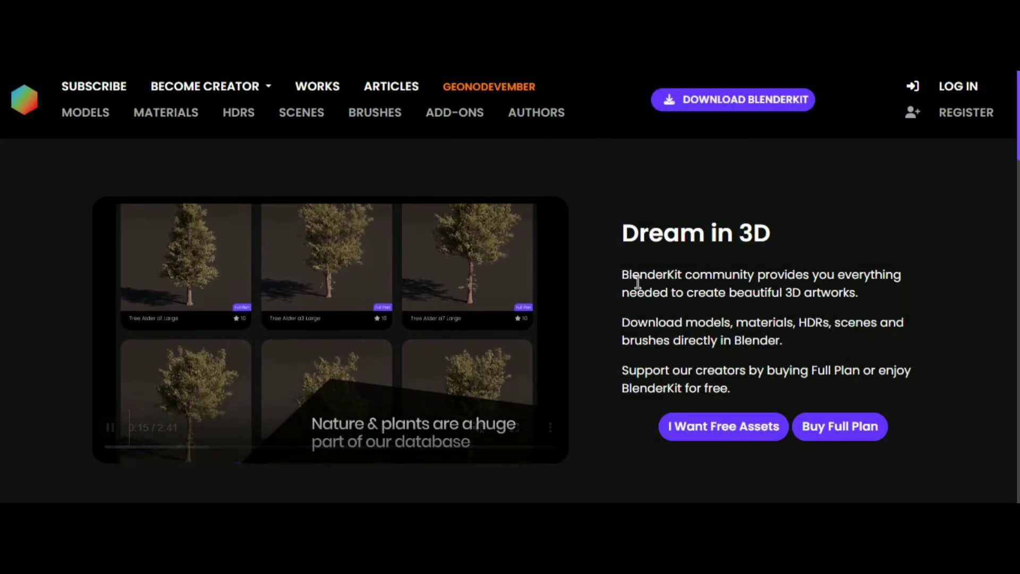
- Download BlenderKit v3.9.0.231123 from the blenderkit.com download page
click(733, 99)
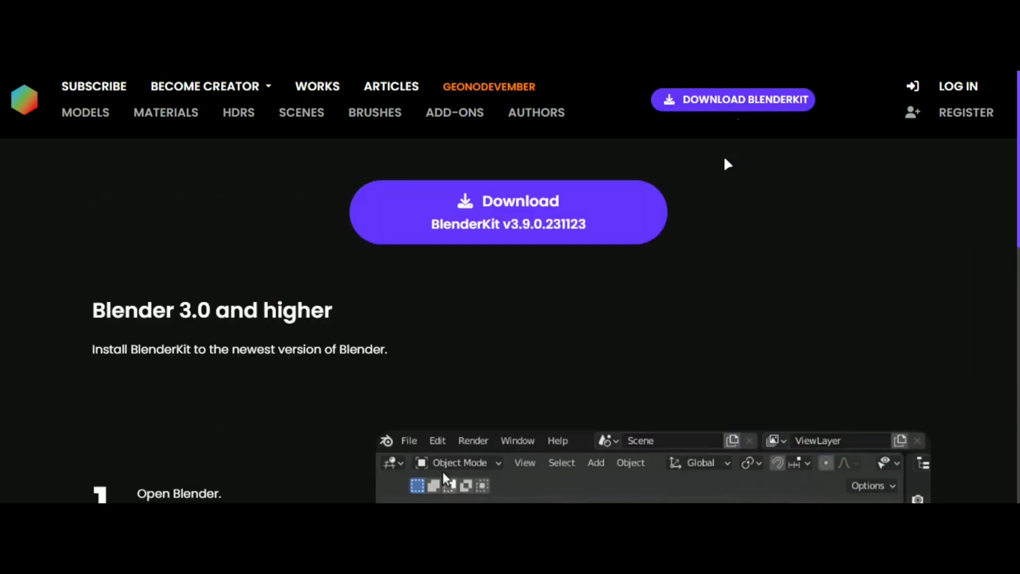
click(437, 440)
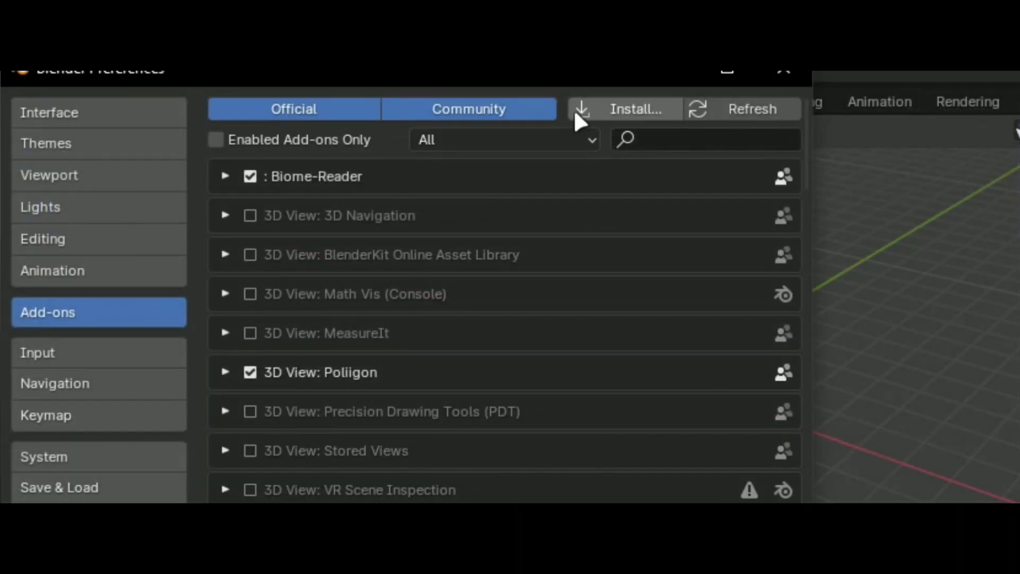
- Install the downloaded BlenderKit zip and enable the BlenderKit Online Asset Library add-on
click(638, 108)
text(blenderkit)
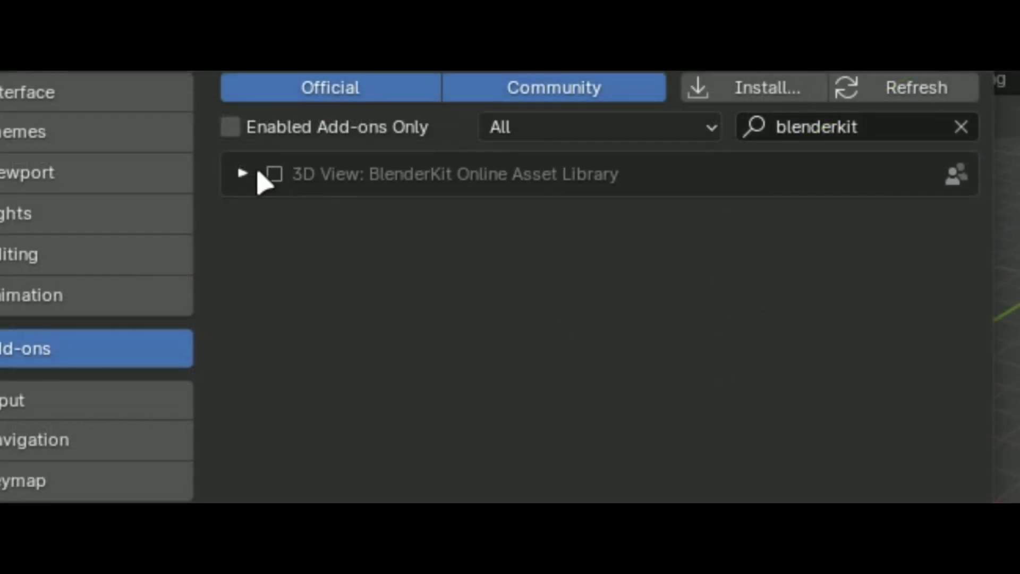
click(273, 173)
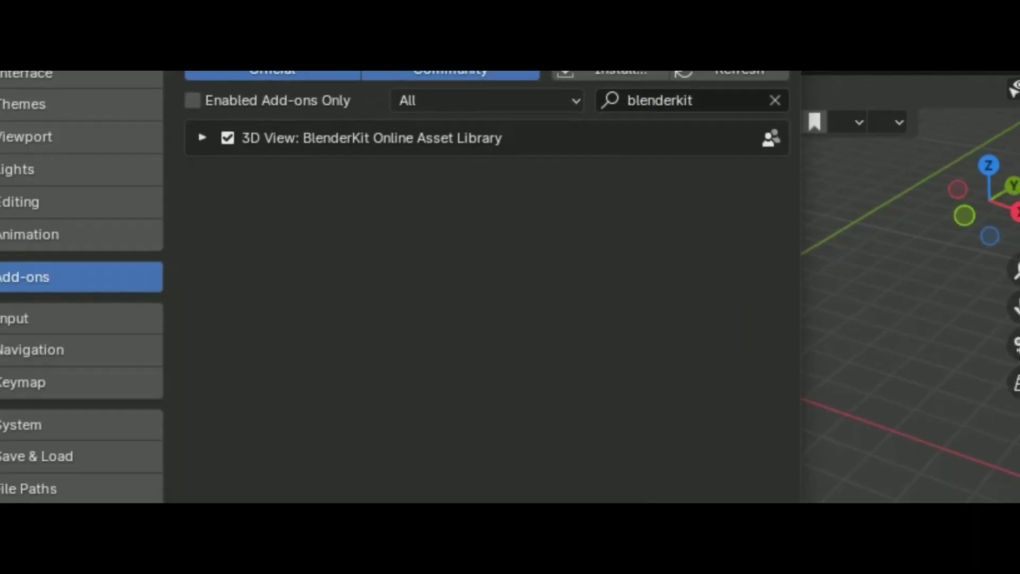